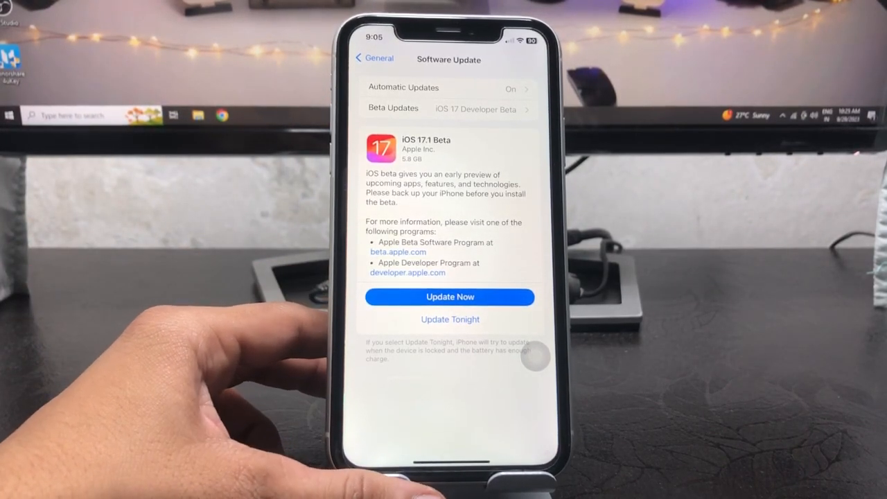
# Step: Leave the Software Update screen that offers iOS 17.1 Beta and switch to Safari
pyautogui.click(449, 296)
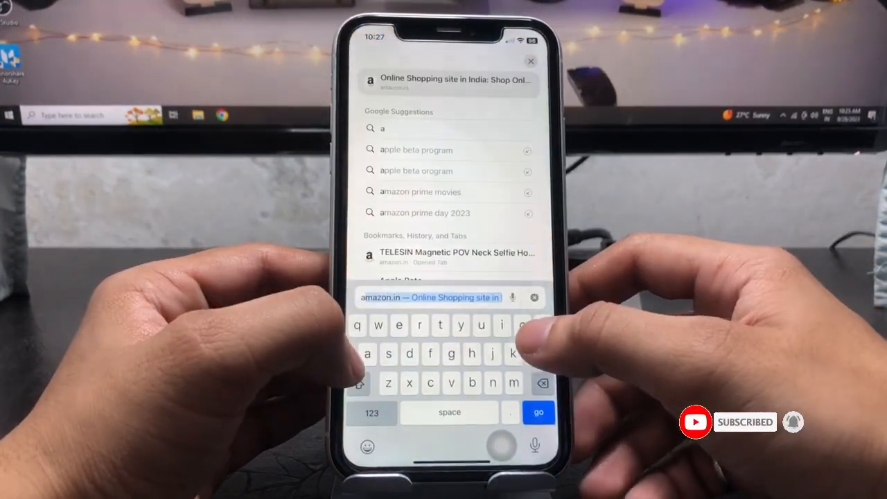
# Step: Search Google for 'apple beta program' from the Safari address bar
pyautogui.write('apple beta')
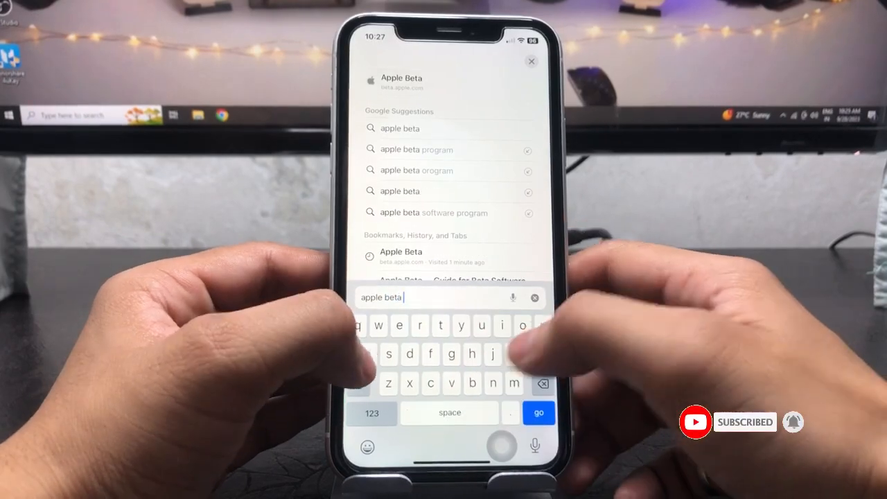
pyautogui.write('program')
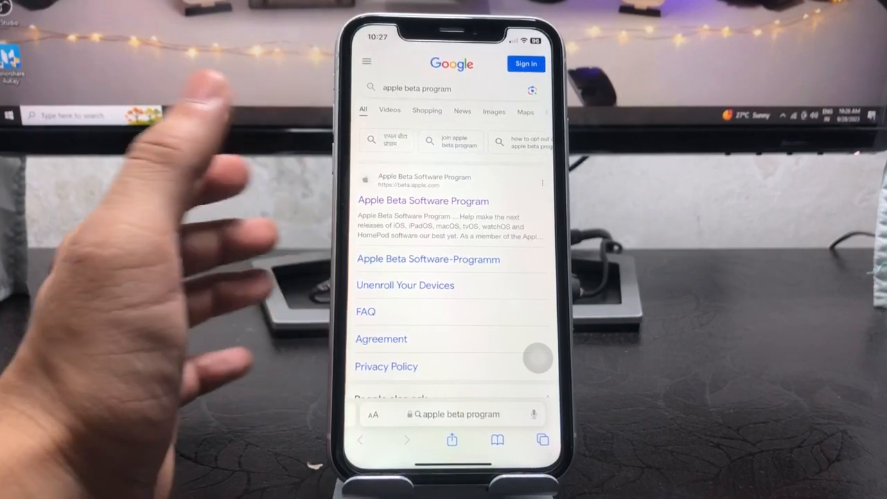
# Step: Open the Apple Beta Software Program result and sign up, reaching the Apple ID prompt
pyautogui.click(423, 200)
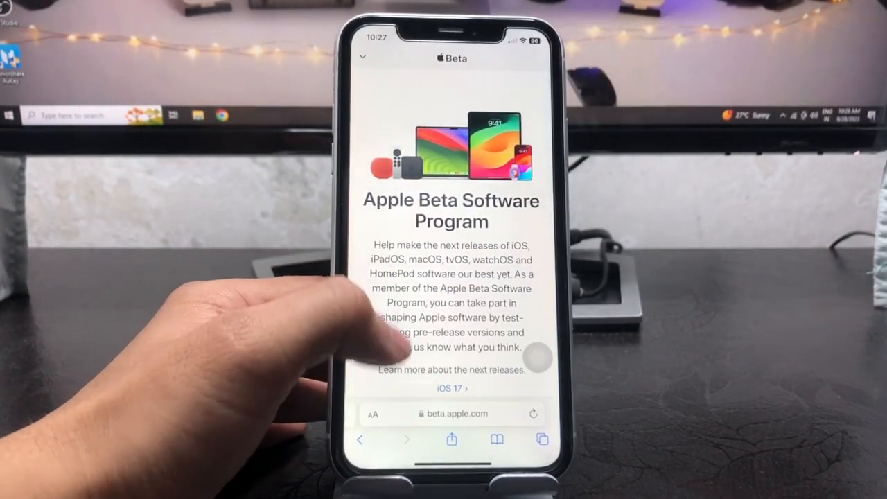
pyautogui.scroll(-3)
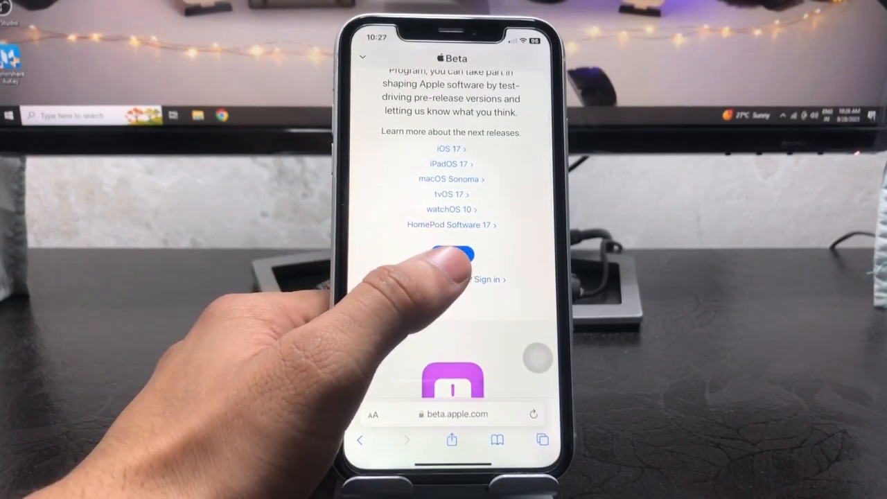
pyautogui.click(452, 253)
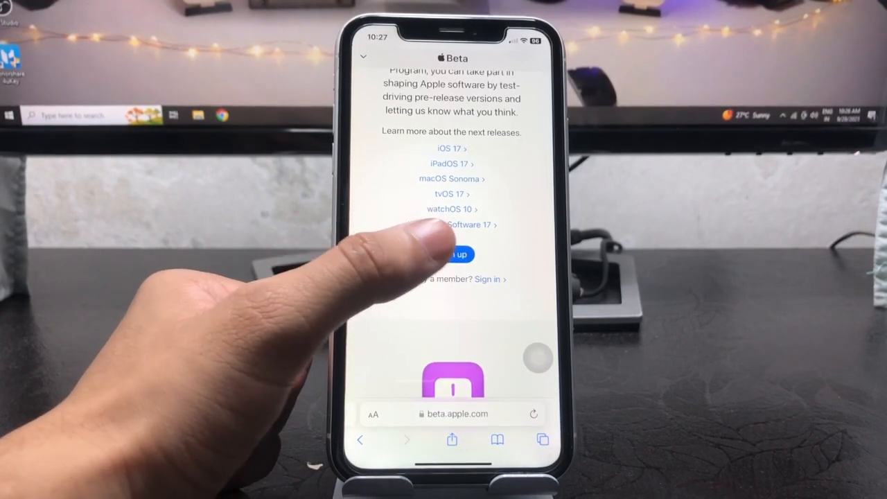
pyautogui.click(452, 254)
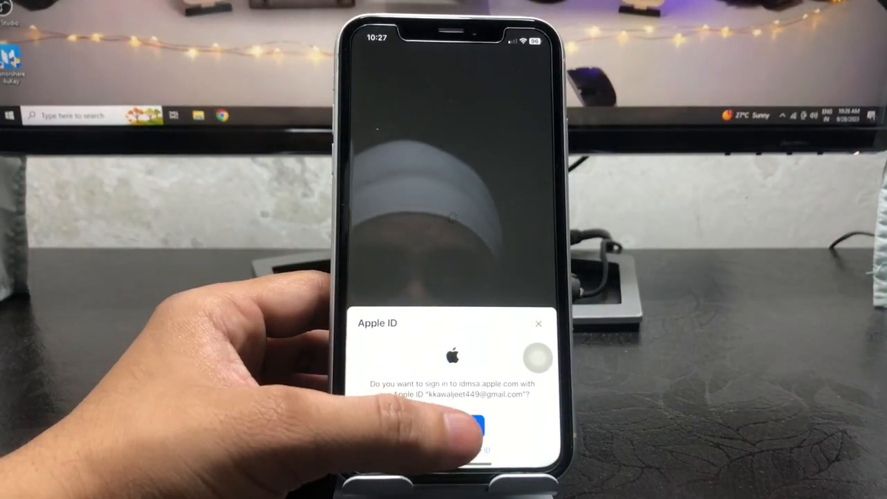
# Step: Continue signing in to beta.apple.com with the Apple ID to reach the beta update instructions
pyautogui.click(452, 423)
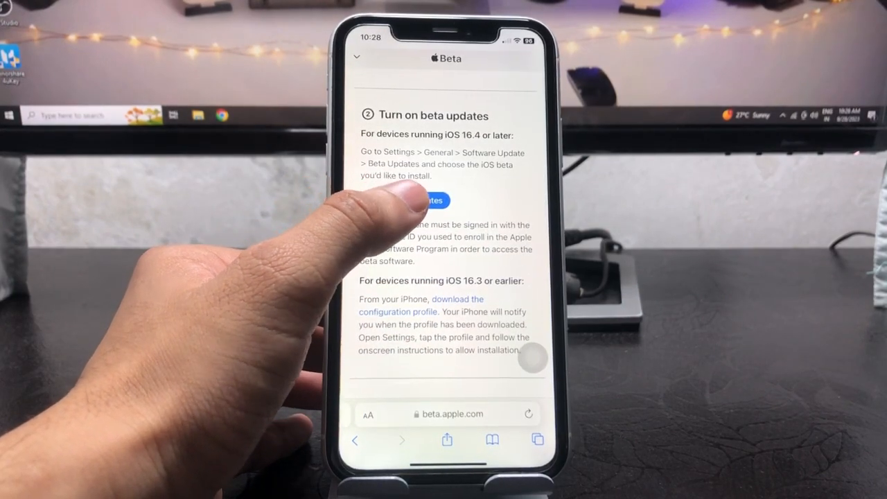
# Step: Confirm iOS 17 Developer Beta under Beta Updates and return to Software Update offering iOS 17.1 Beta
pyautogui.click(430, 199)
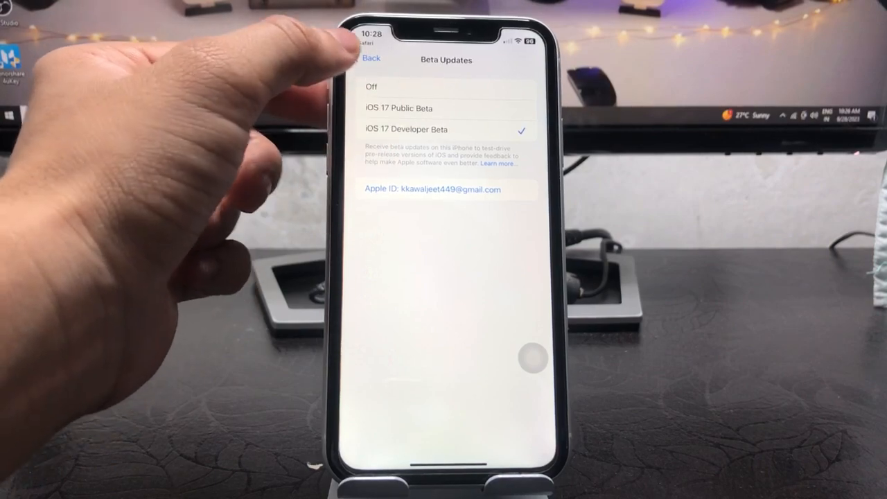
pyautogui.click(371, 59)
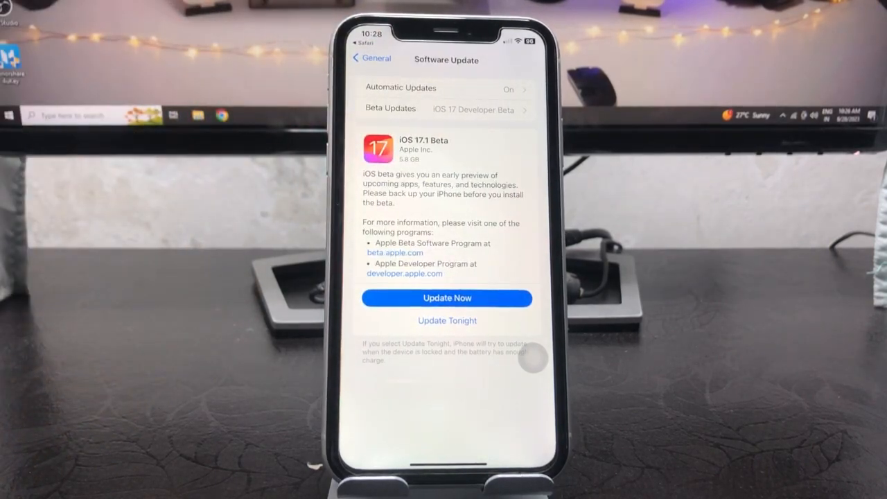